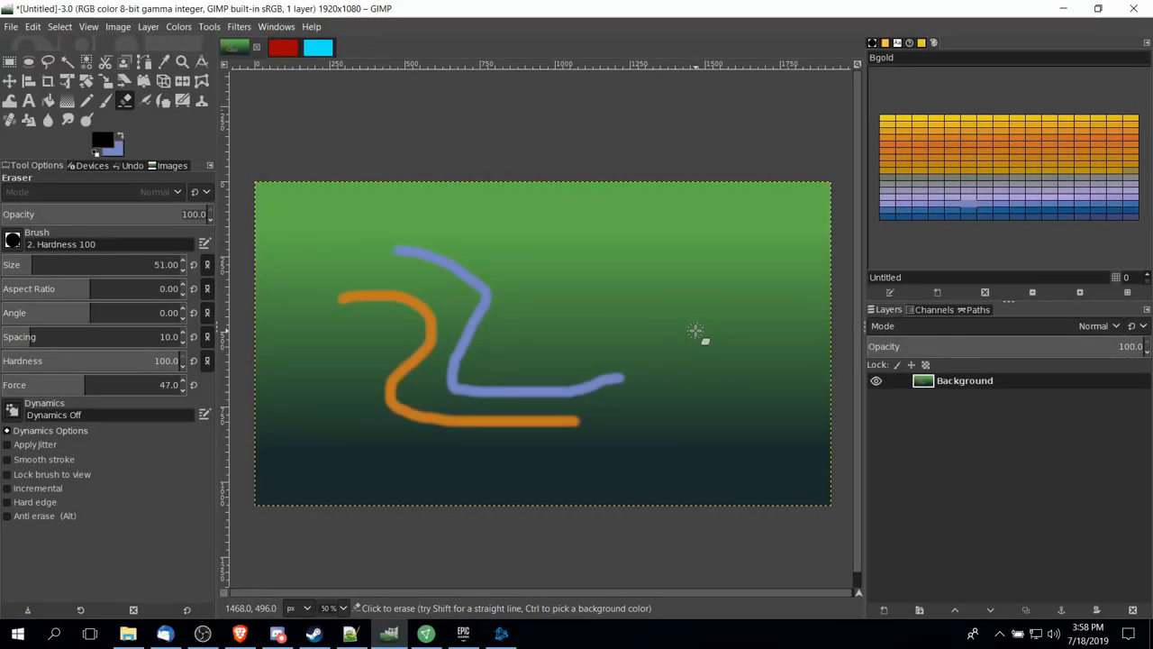
{"action": "mouse_move", "coordinate": [667, 293]}
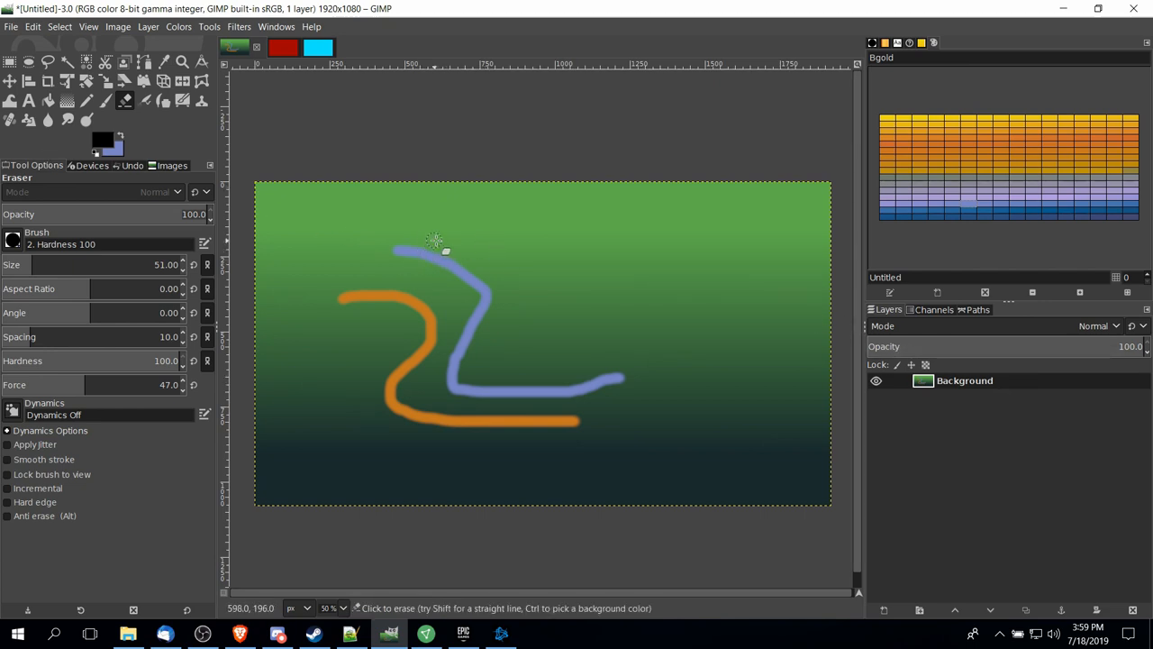
{"action": "mouse_move", "coordinate": [491, 239]}
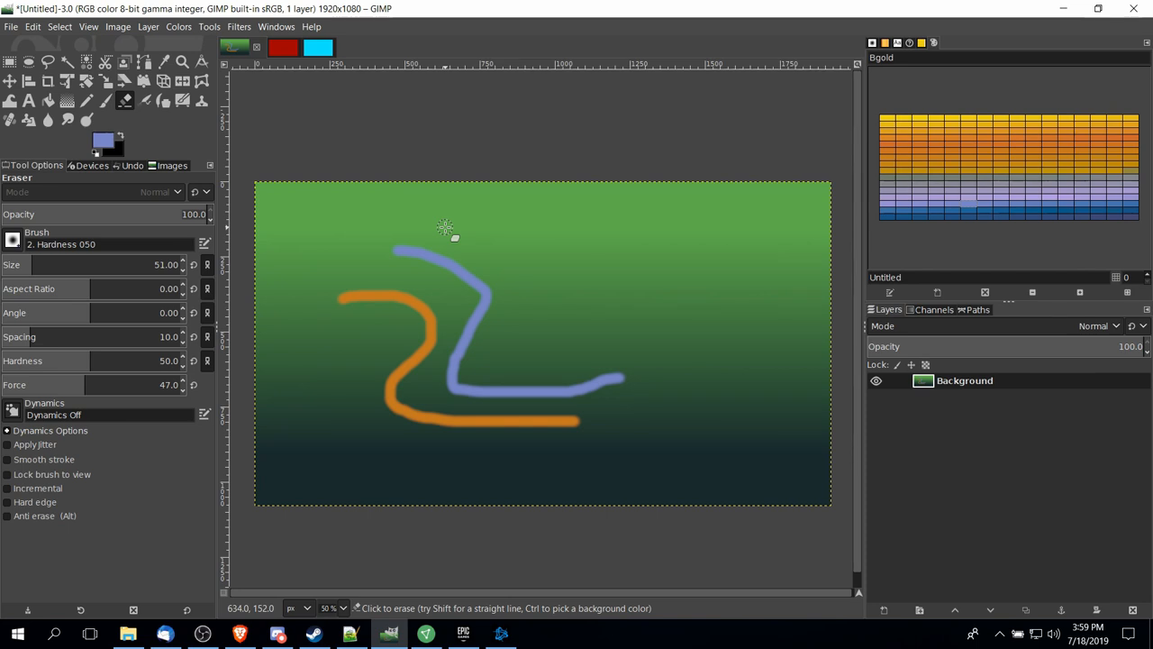
{"action": "mouse_move", "coordinate": [459, 228]}
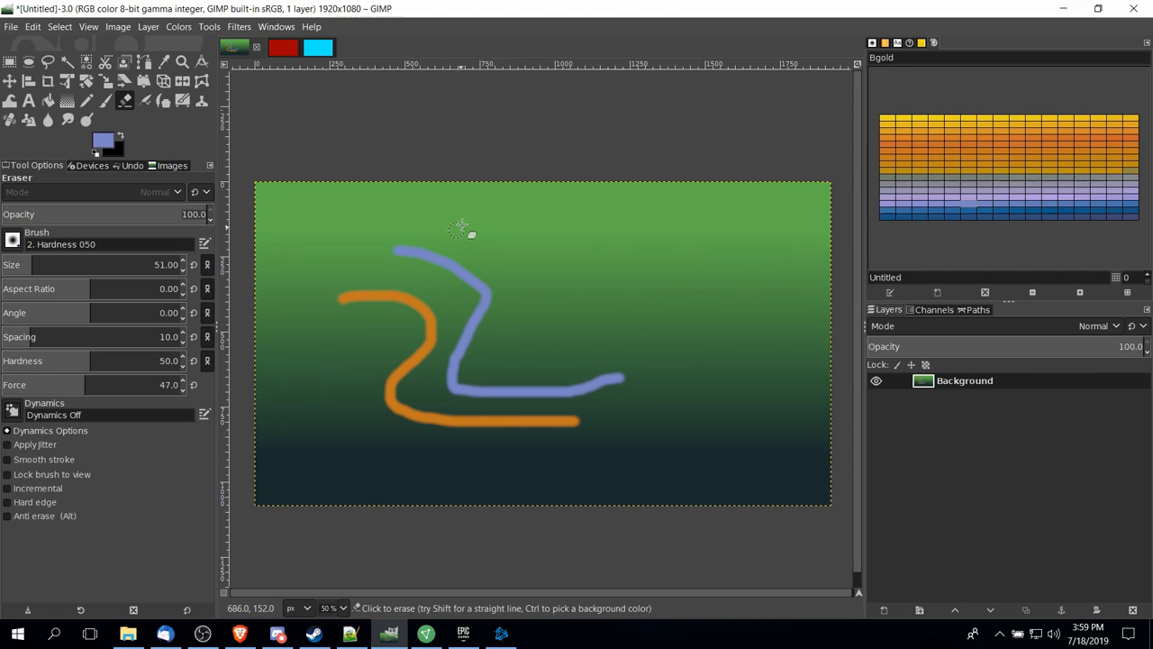
- Paint a thick black curving stroke down and across the image beside the blue stroke
{"action": "left_click_drag", "start_coordinate": [462, 227], "coordinate": [502, 289]}
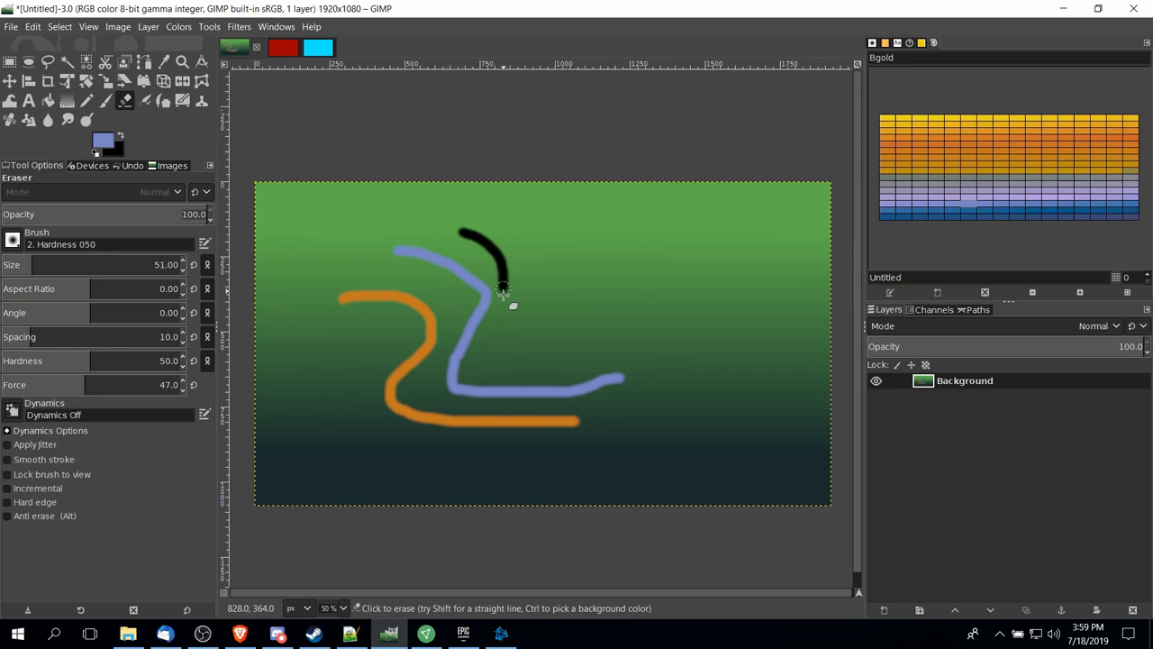
{"action": "left_click_drag", "start_coordinate": [505, 289], "coordinate": [631, 365]}
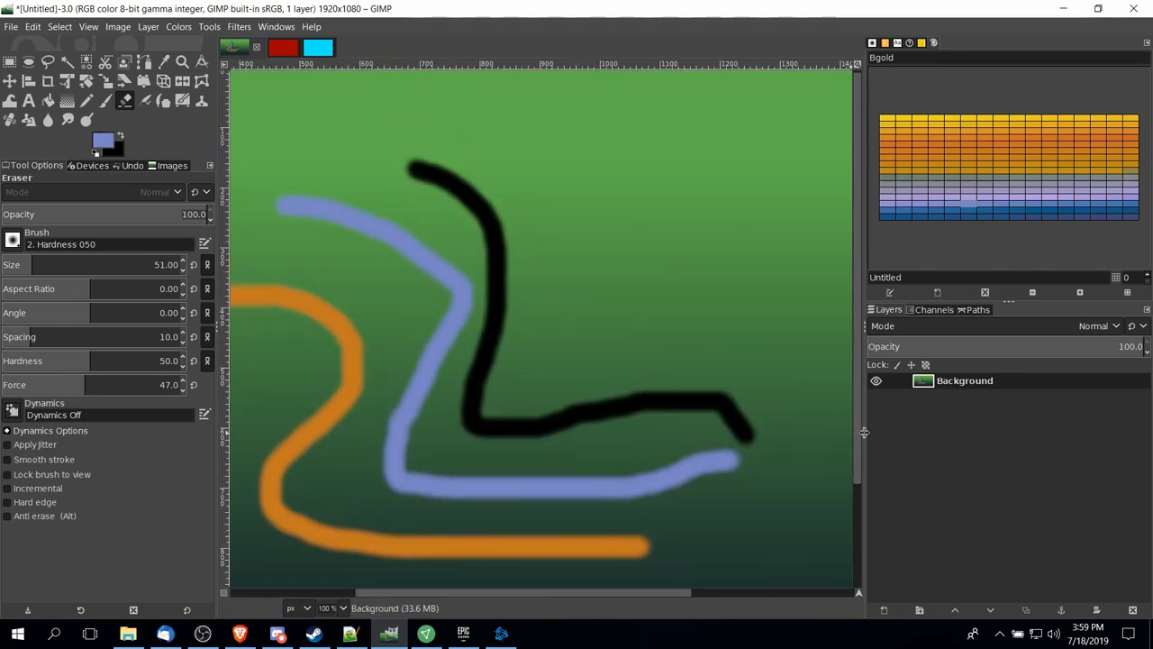
{"action": "mouse_move", "coordinate": [964, 389]}
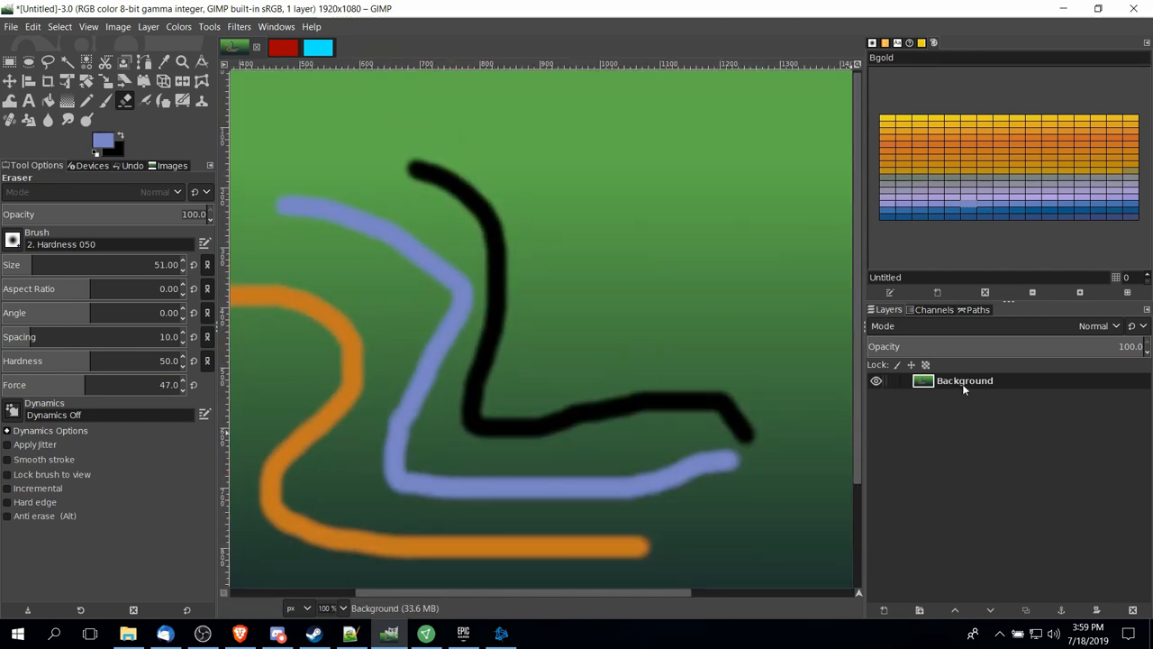
- Add an alpha channel to the Background layer from its right-click menu
{"action": "right_click", "coordinate": [964, 380]}
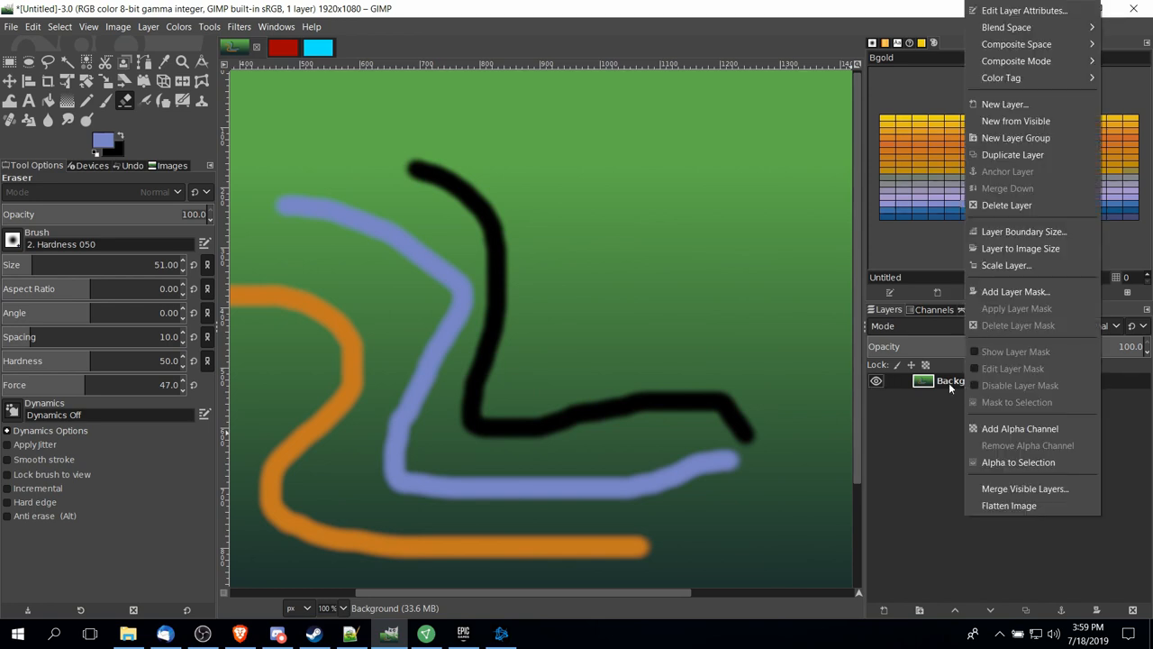
{"action": "mouse_move", "coordinate": [1021, 428]}
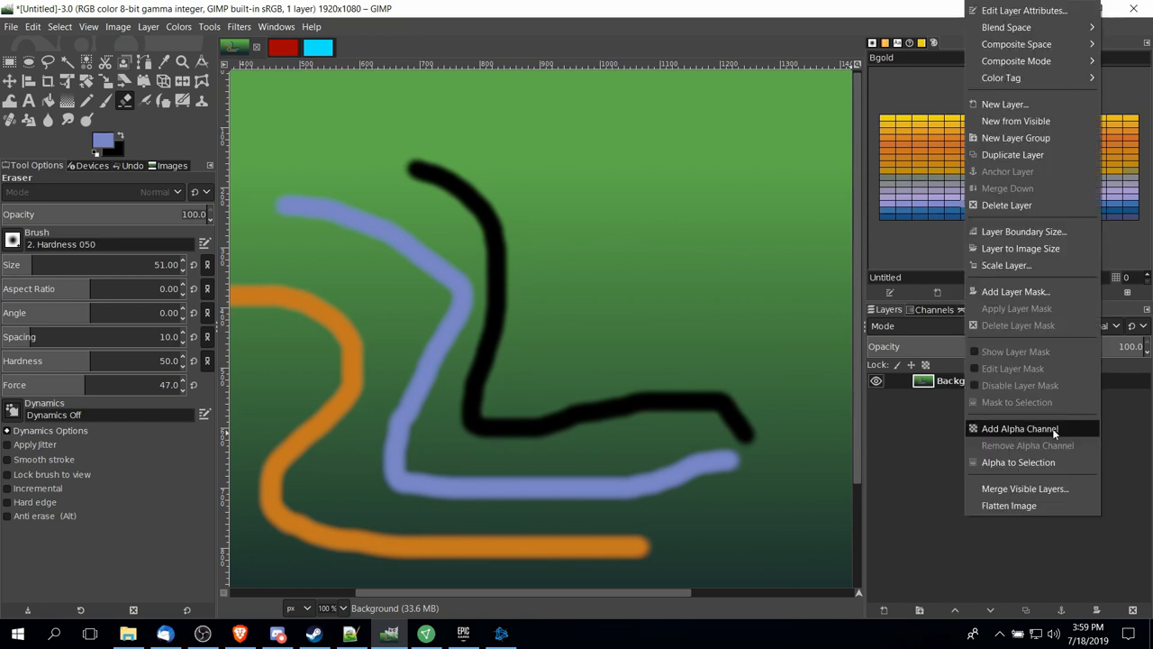
{"action": "left_click", "coordinate": [1021, 428]}
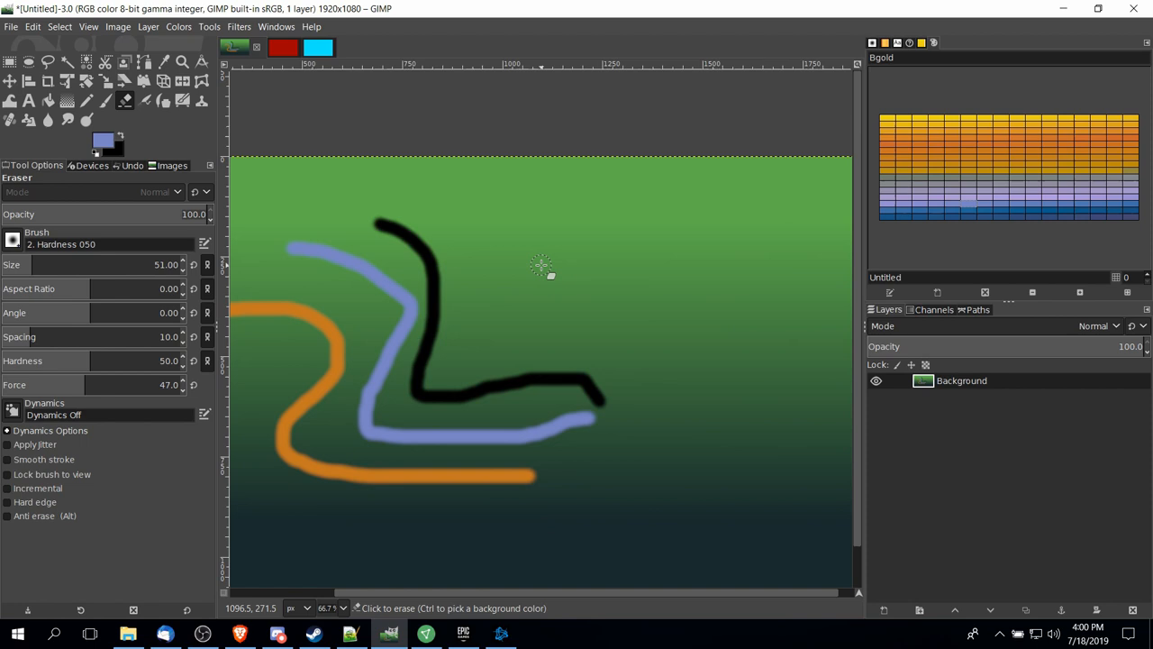
{"action": "mouse_move", "coordinate": [435, 360]}
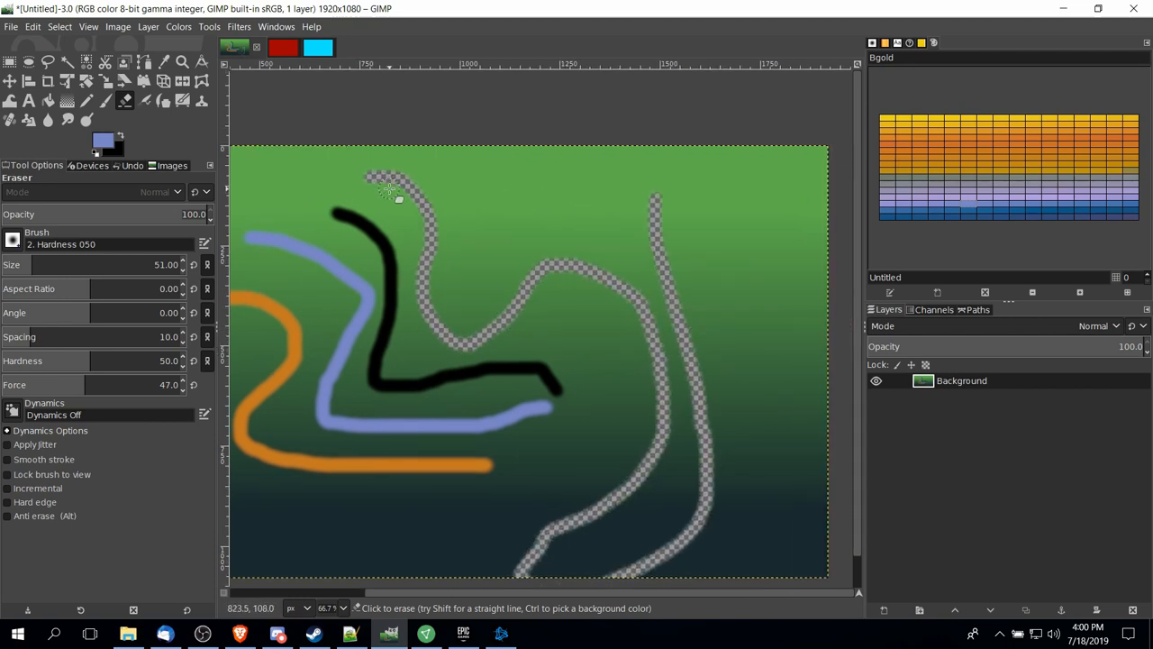
{"action": "mouse_move", "coordinate": [485, 212]}
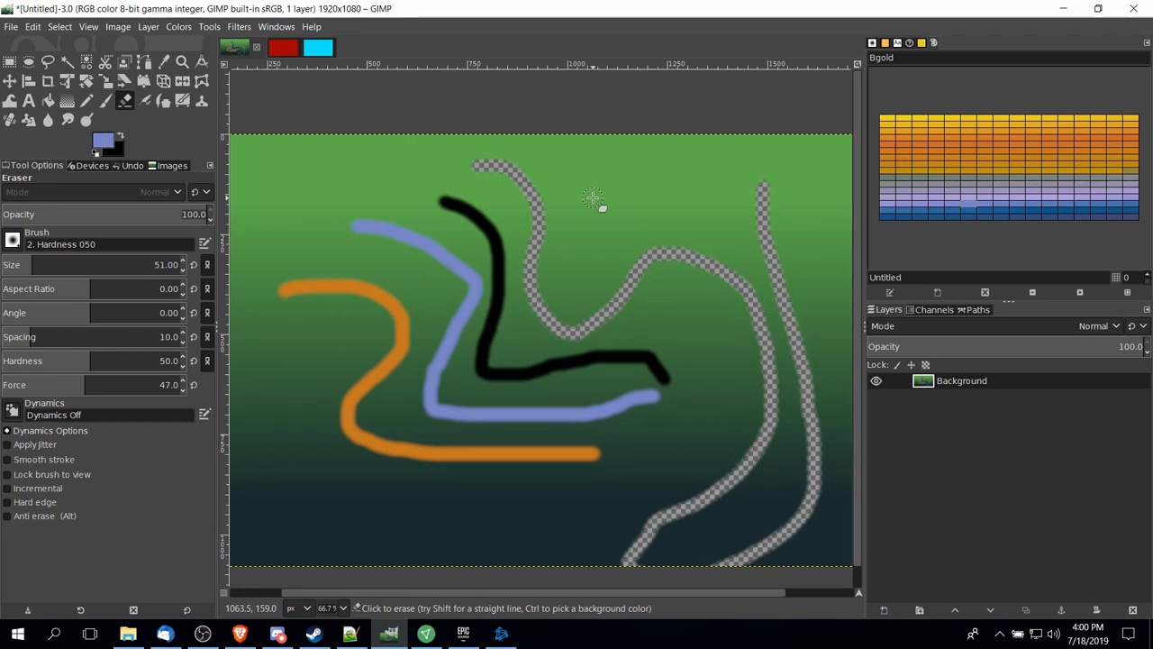
- Set the Eraser brush to Pencil Scratch at size 64
{"action": "left_click", "coordinate": [506, 169]}
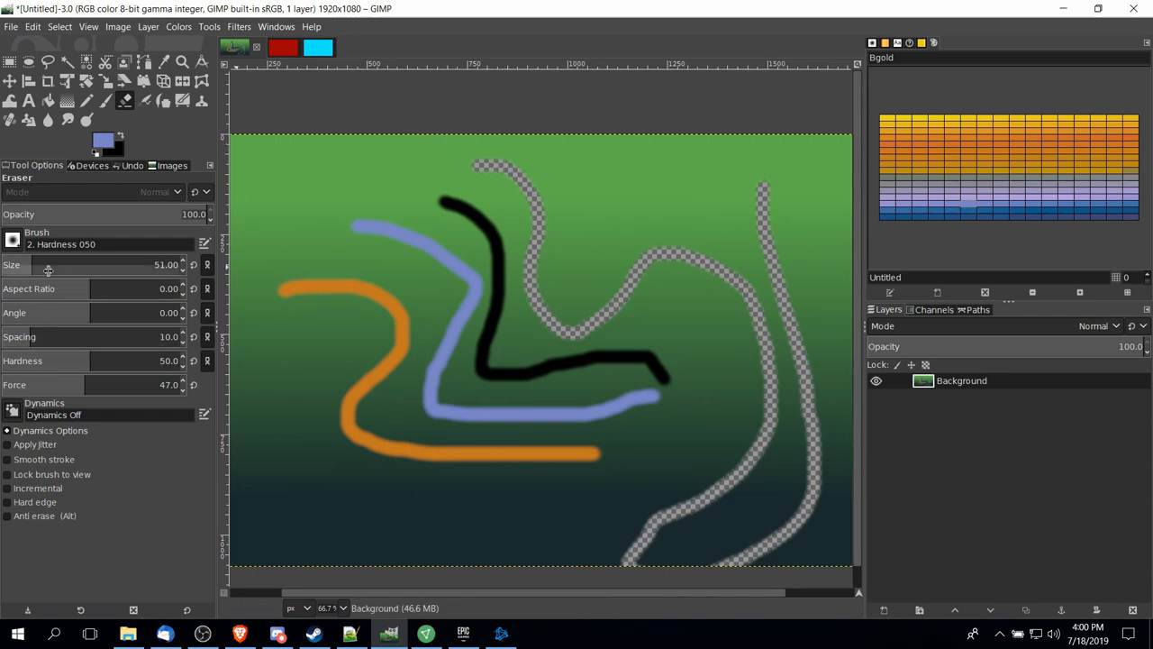
{"action": "left_click", "coordinate": [13, 244]}
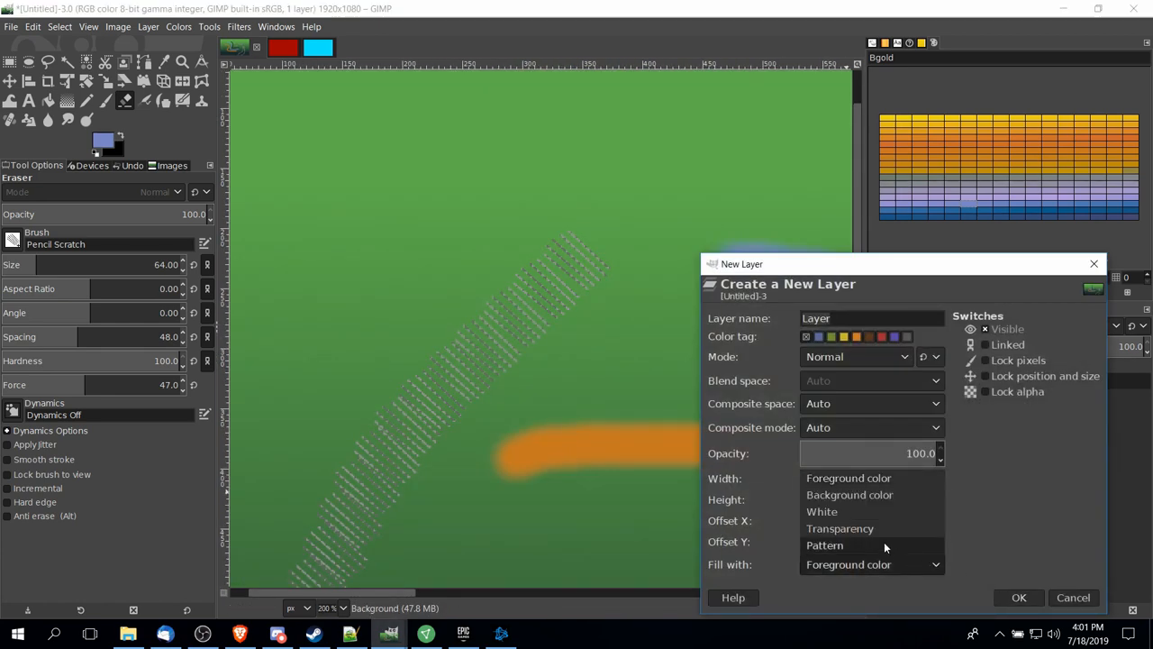
- Create the new layer with Transparency fill and select the Bucket Fill tool
{"action": "left_click", "coordinate": [1019, 597]}
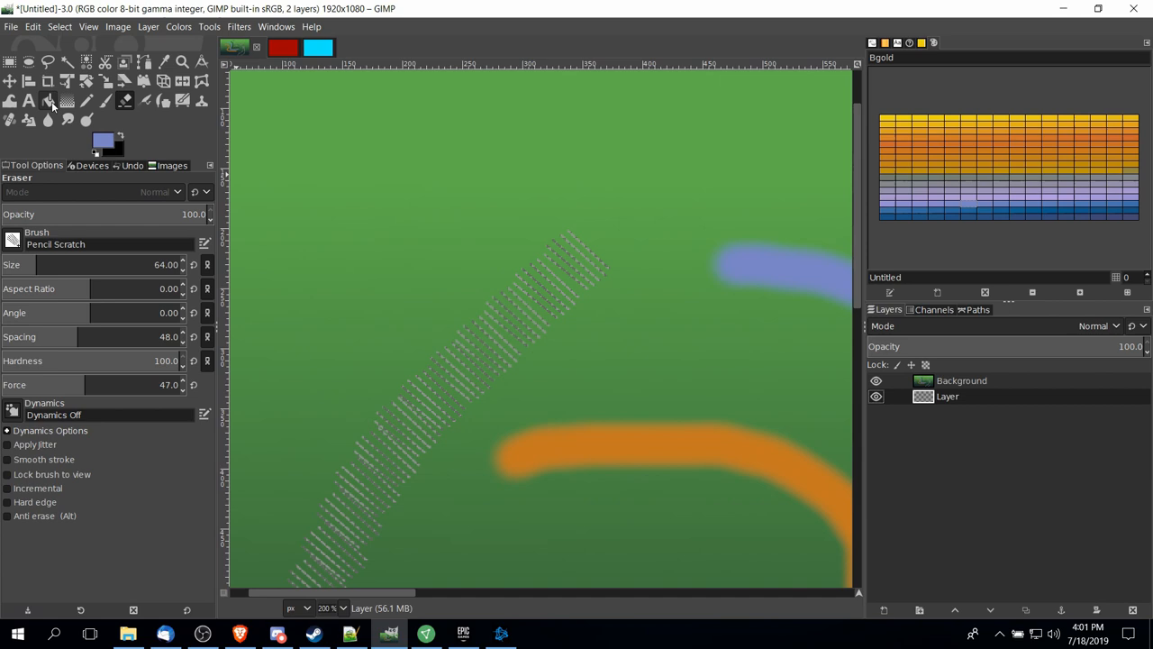
{"action": "mouse_move", "coordinate": [49, 101]}
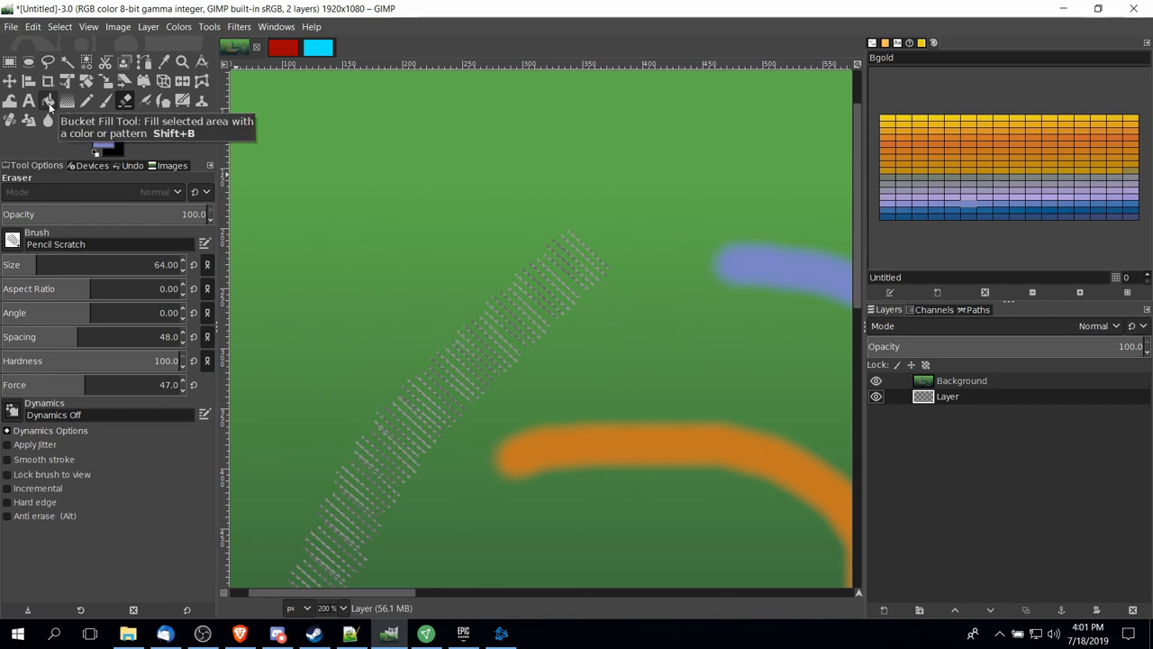
{"action": "left_click", "coordinate": [49, 101]}
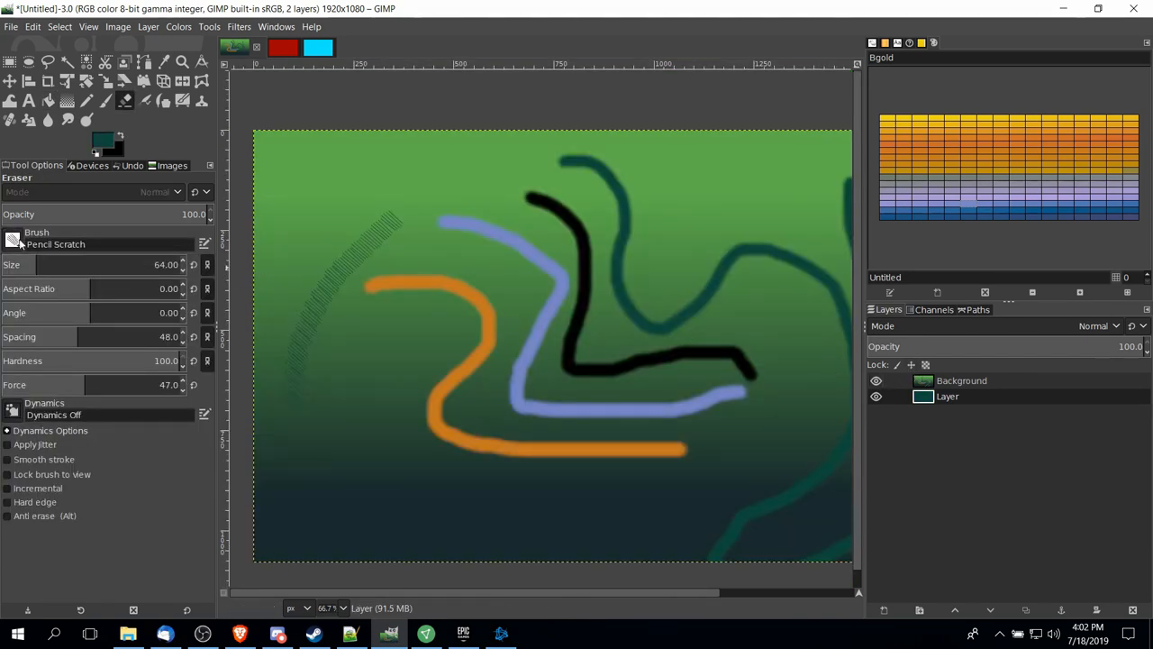
- Switch to the 2. Hardness 075 brush and erase more winding strokes revealing teal
{"action": "left_click", "coordinate": [13, 243]}
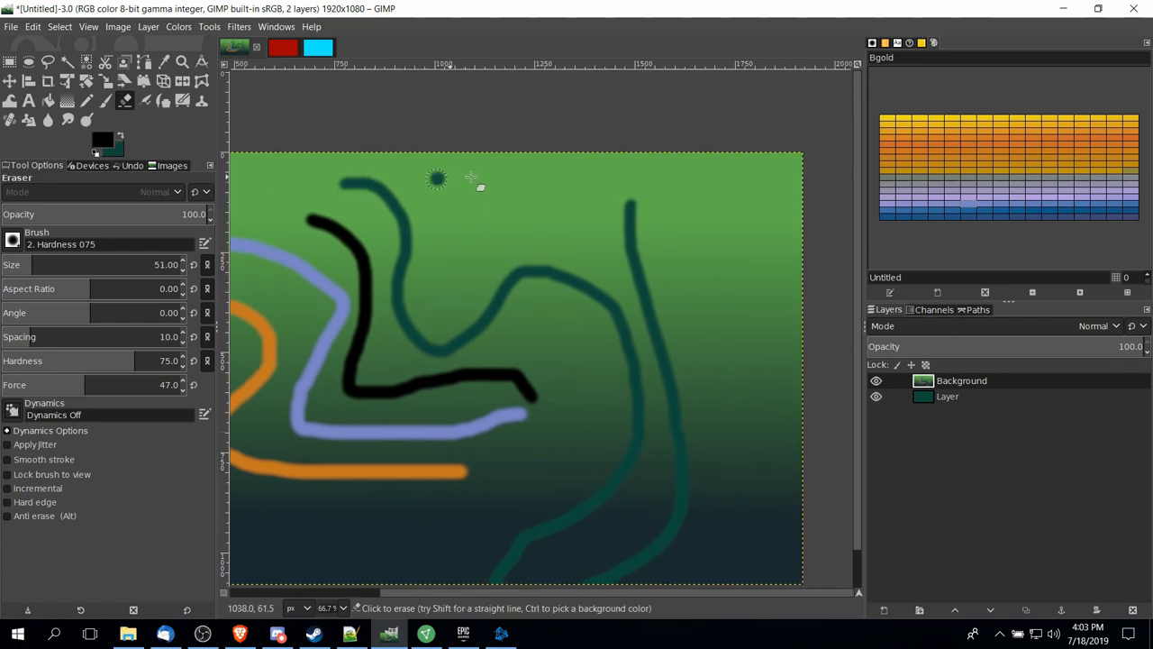
{"action": "left_click_drag", "start_coordinate": [437, 178], "coordinate": [748, 311]}
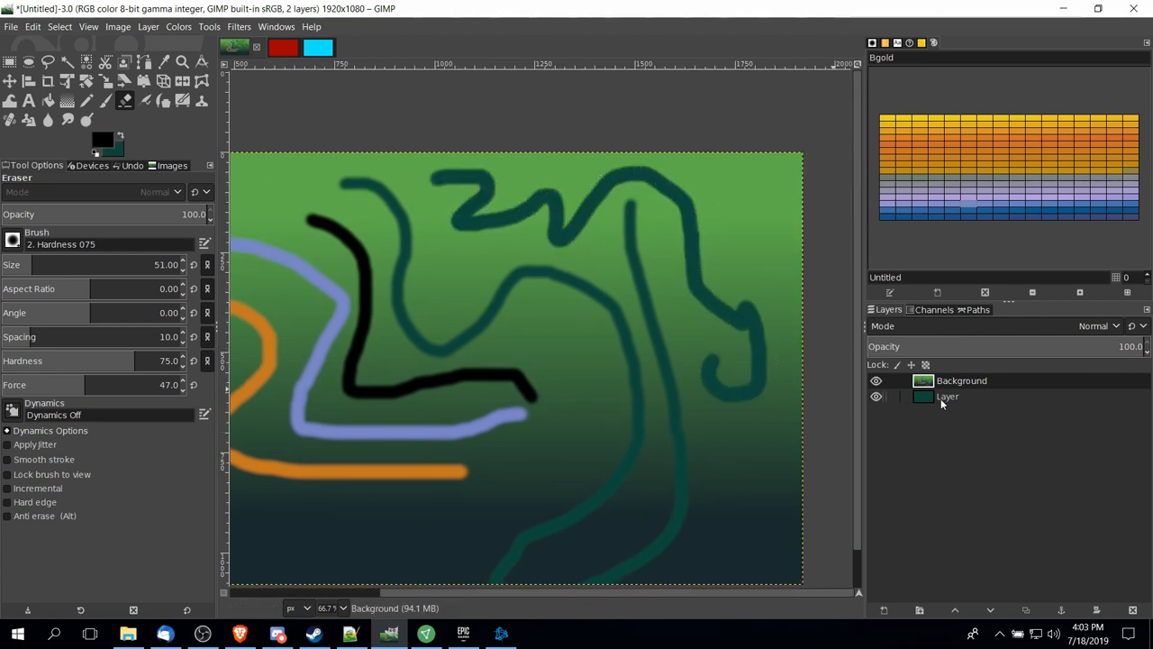
{"action": "left_click", "coordinate": [460, 180]}
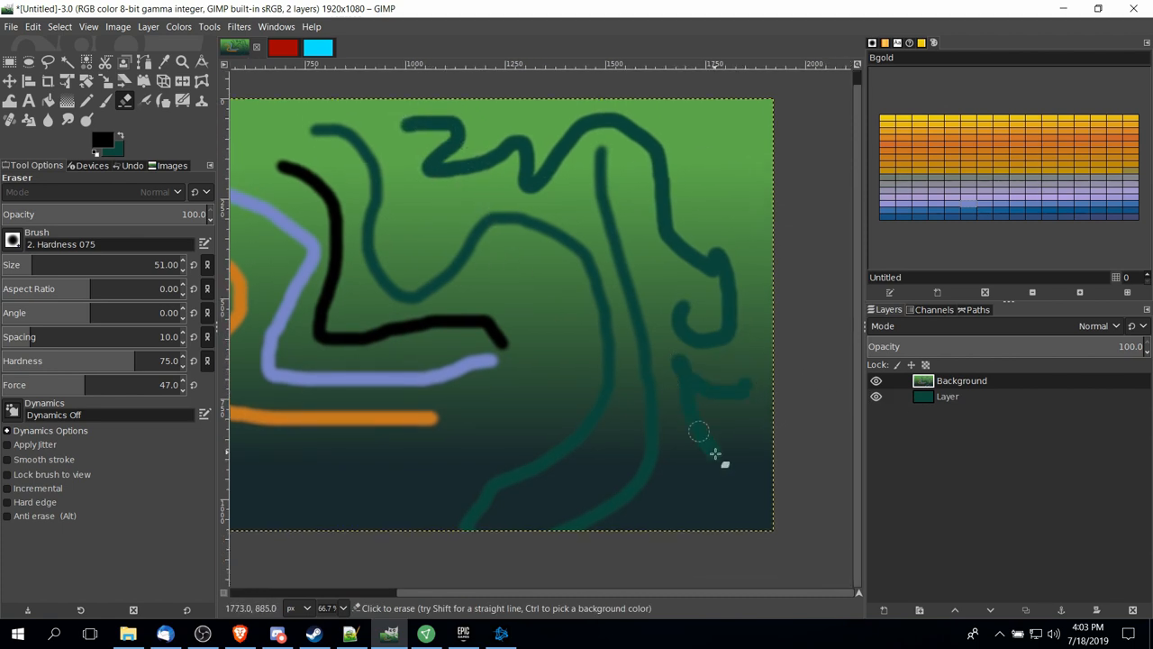
{"action": "left_click", "coordinate": [875, 397]}
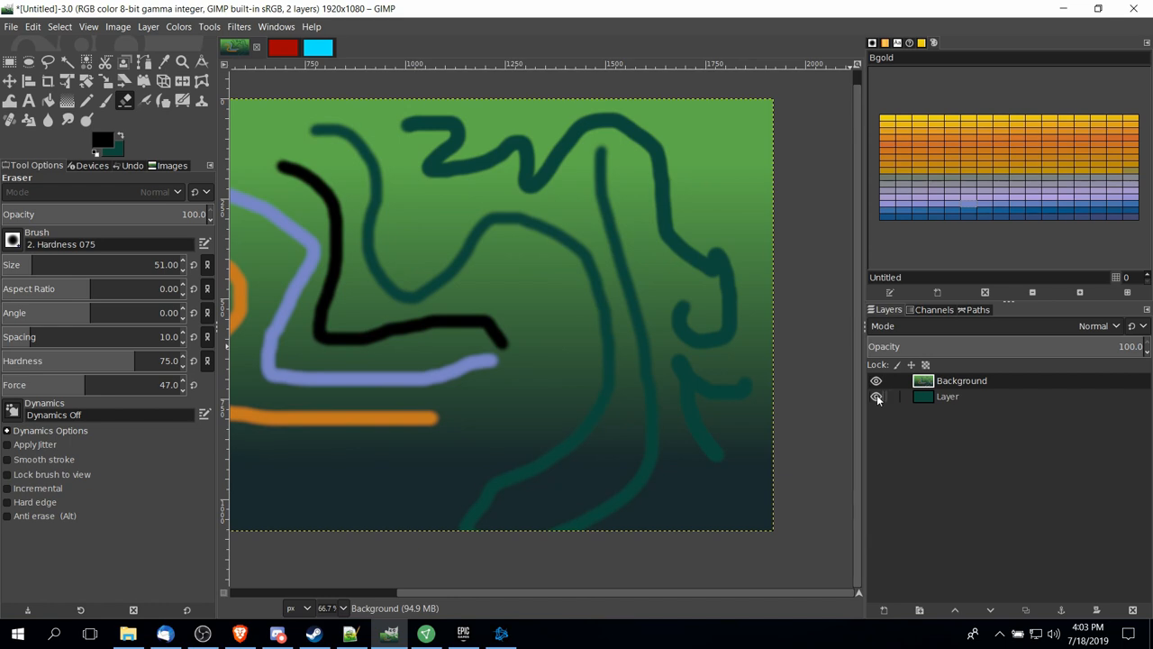
- Hide the dark teal layer with its eye icon in the Layers panel
{"action": "left_click", "coordinate": [875, 396]}
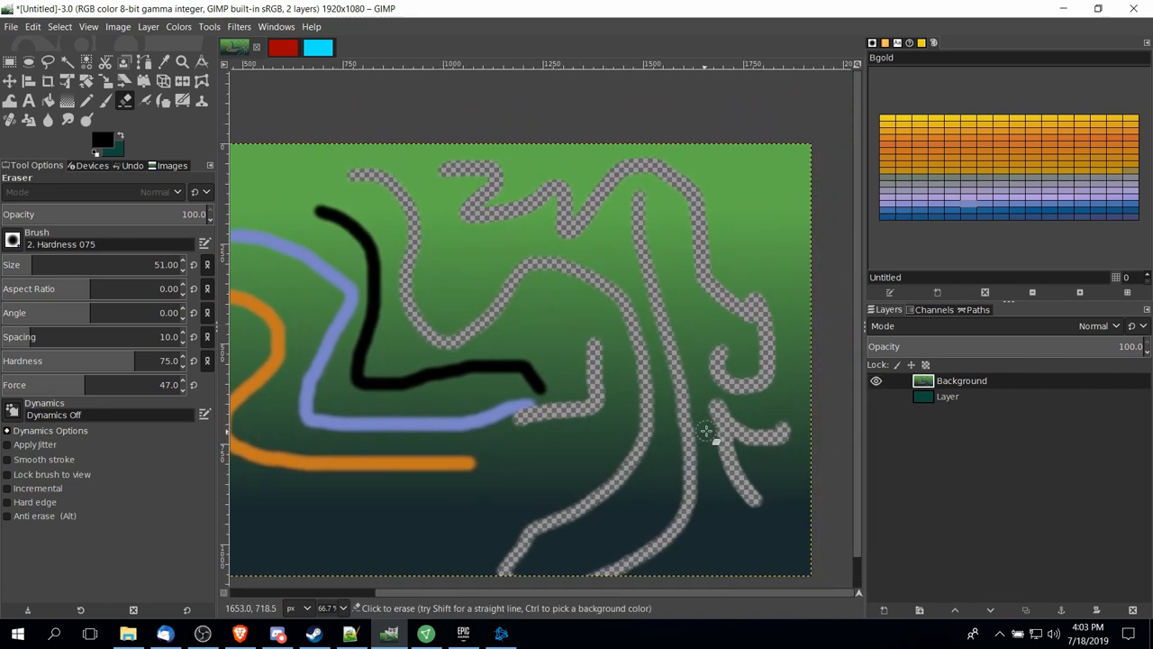
{"action": "mouse_move", "coordinate": [669, 448]}
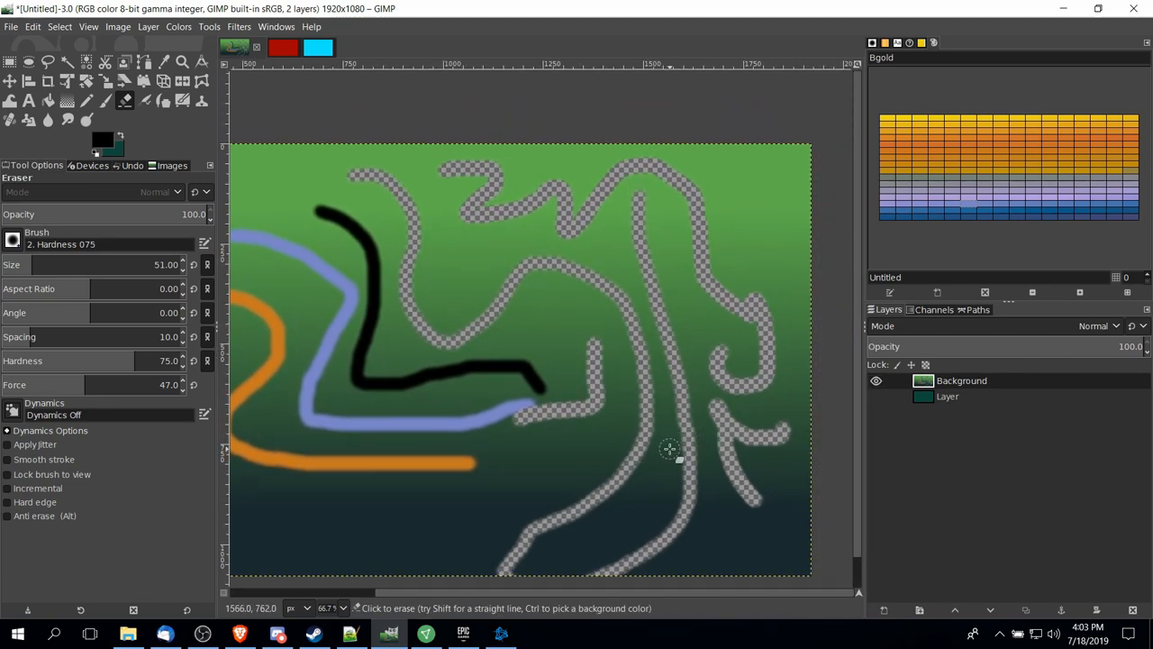
{"action": "mouse_move", "coordinate": [664, 451]}
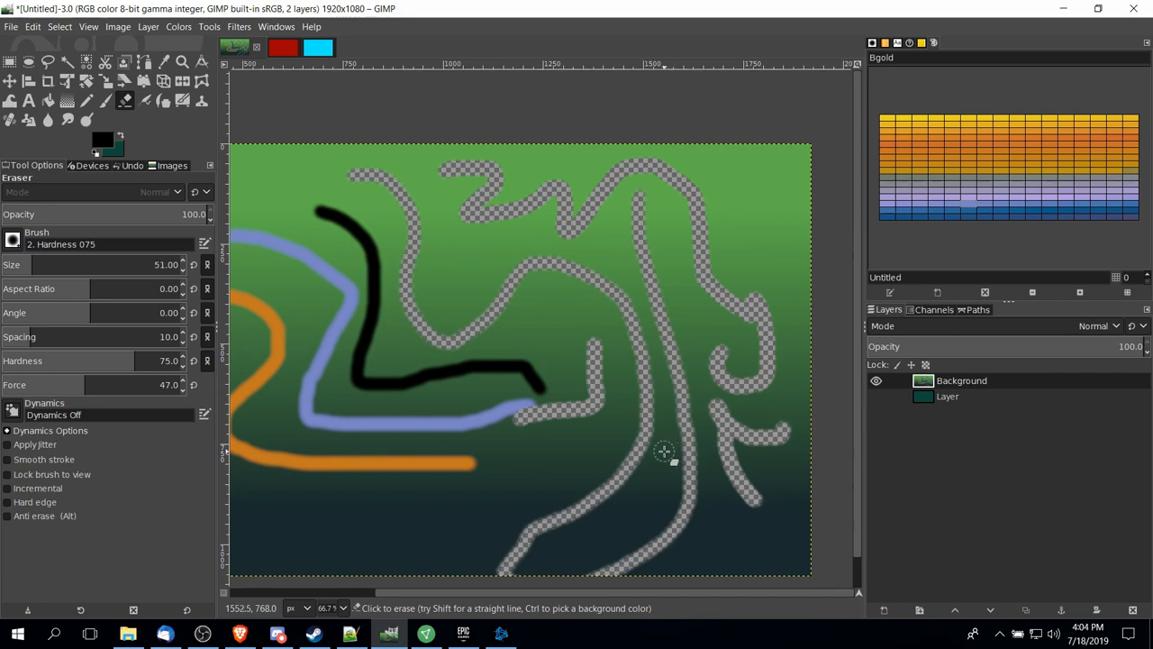